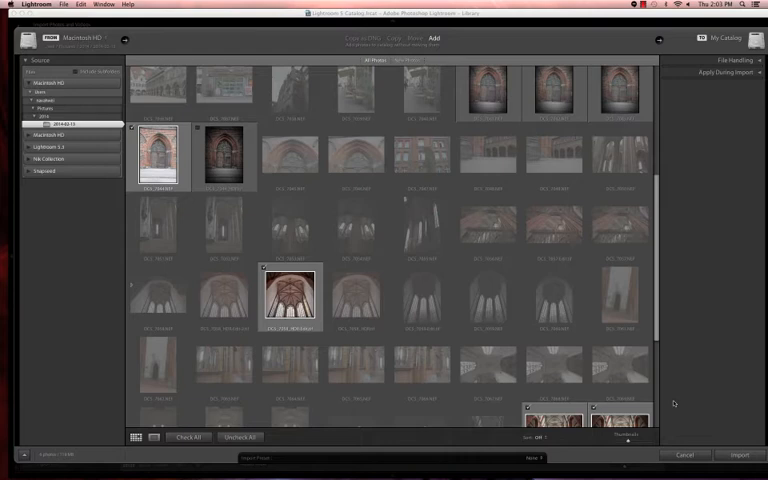
mouse_move(678, 423)
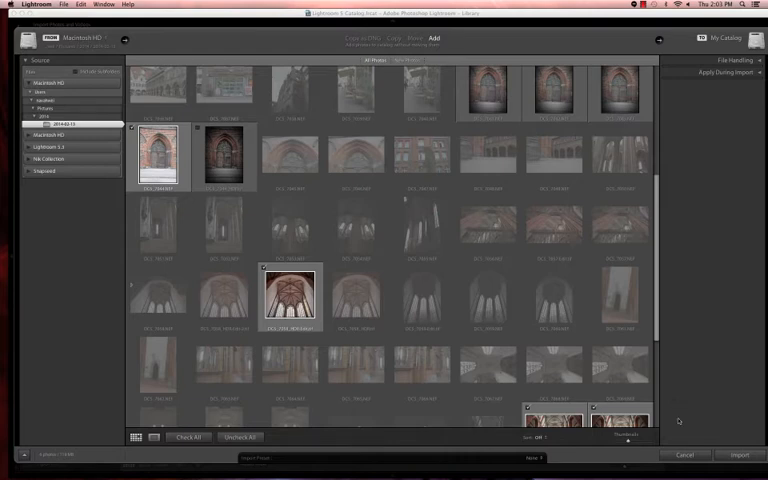
Close the Import window and pick an Export option for the first doorway thumbnail
click(730, 455)
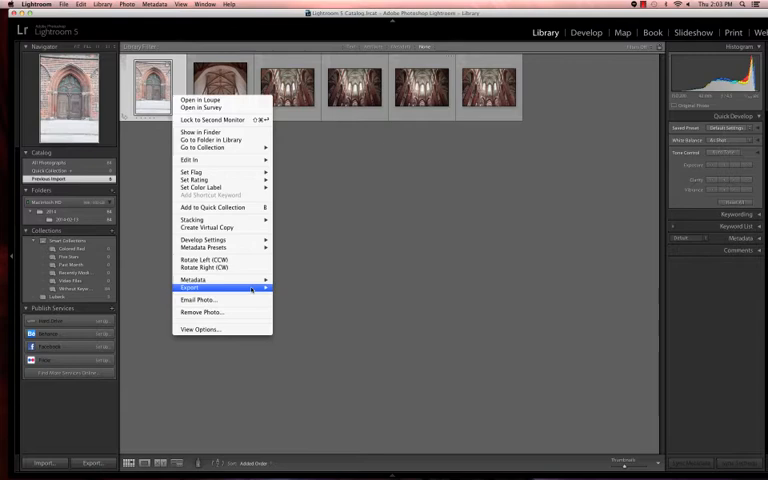
click(190, 289)
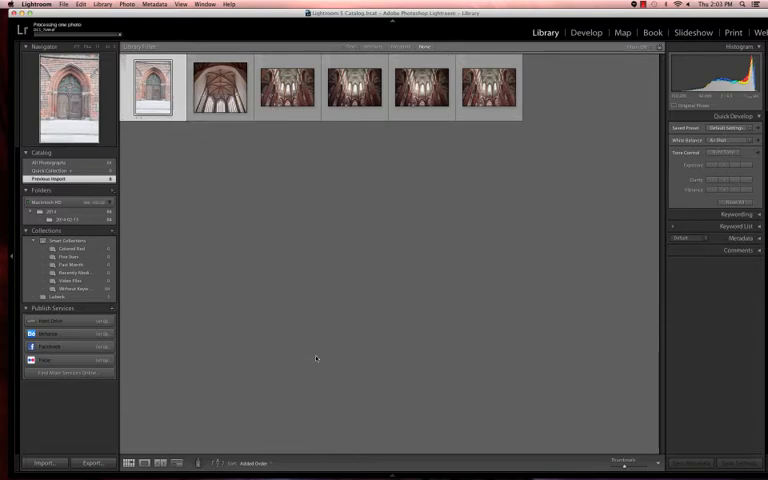
mouse_move(251, 333)
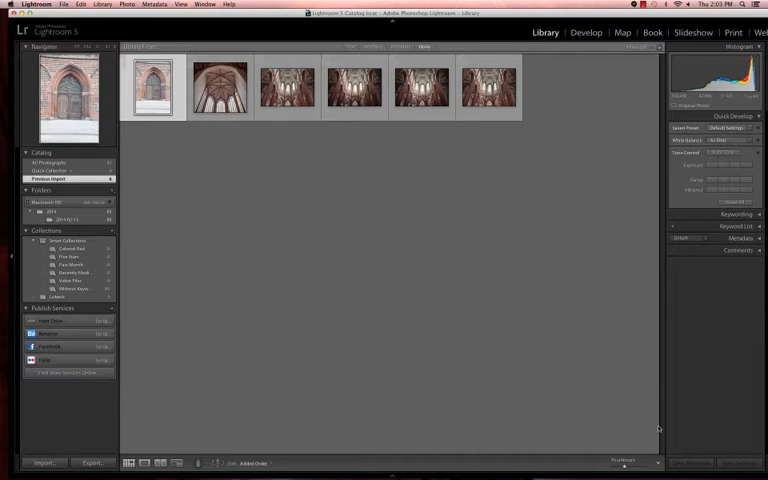
click(152, 88)
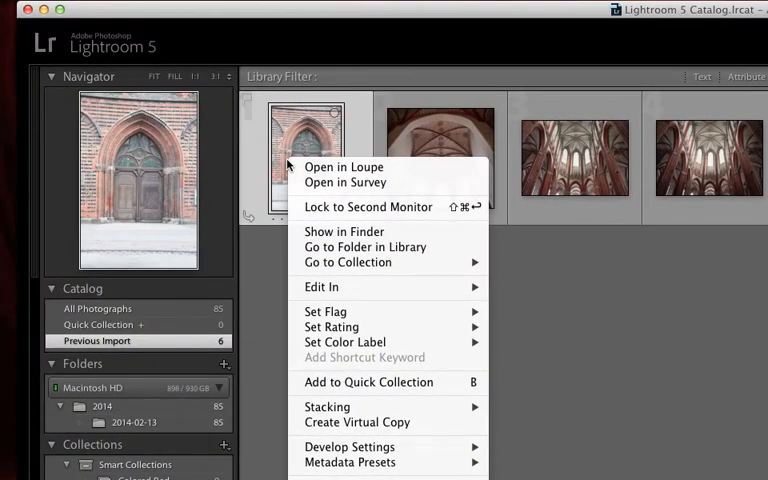
mouse_move(365, 247)
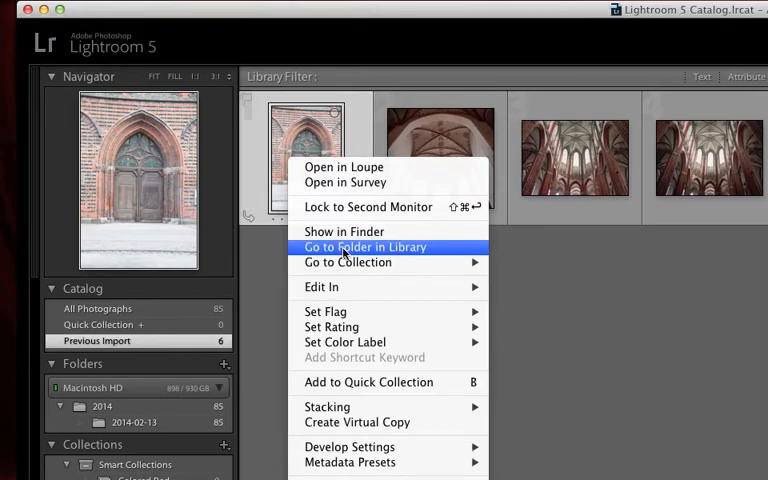
Use Go to Folder in Library to show the 2014-02-13 folder with the doorway photo
click(365, 246)
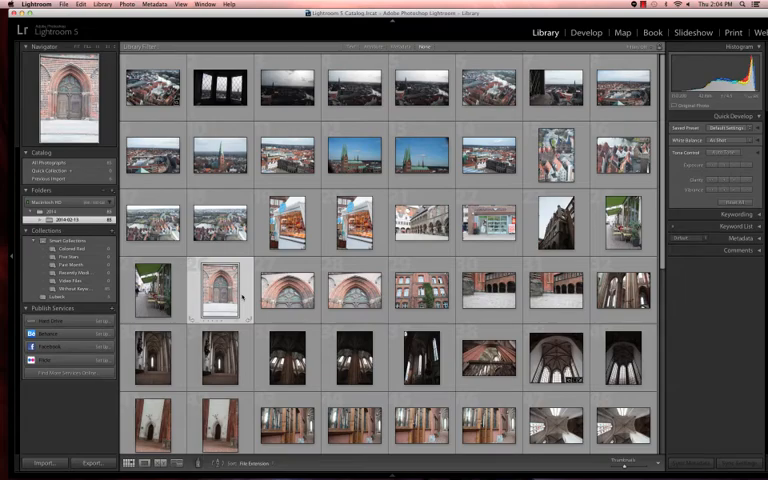
Open the View menu over the 2014-02-13 folder grid
click(241, 7)
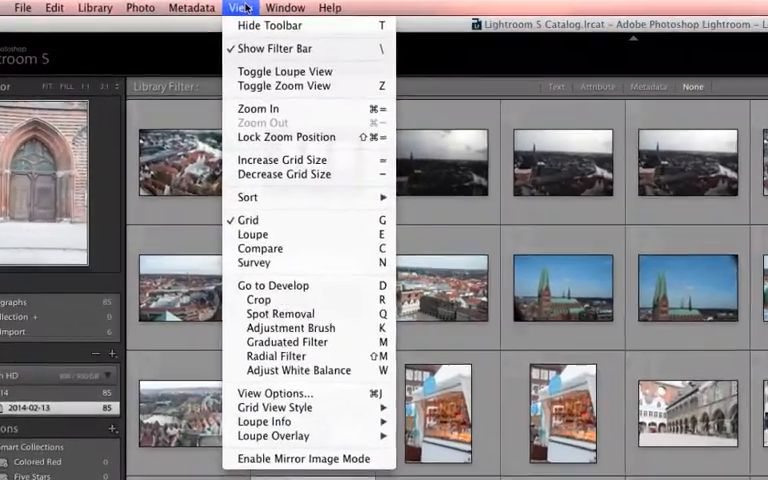